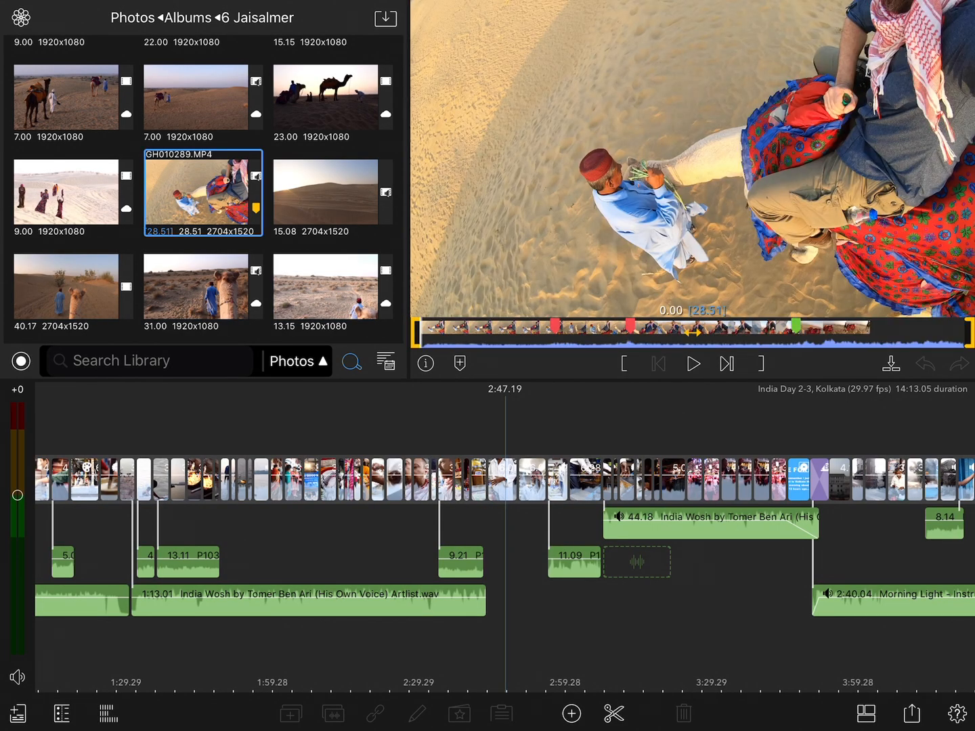
Step: Play the camel-ride clip from the start, pause, then resume to about 4.25 seconds
left_click(692, 363)
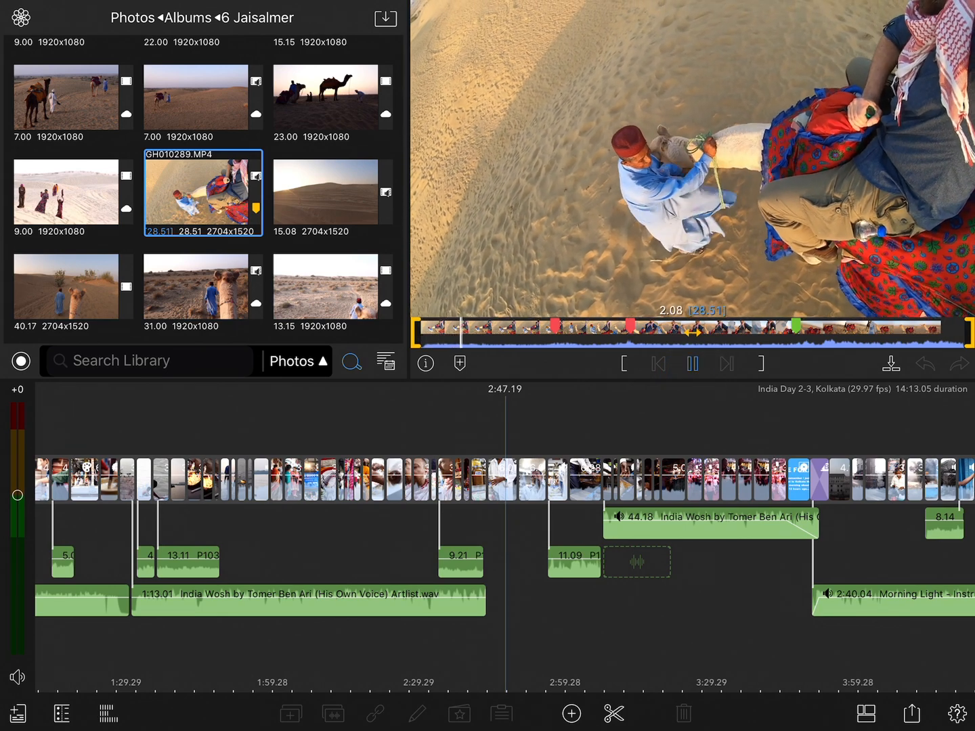
left_click(692, 363)
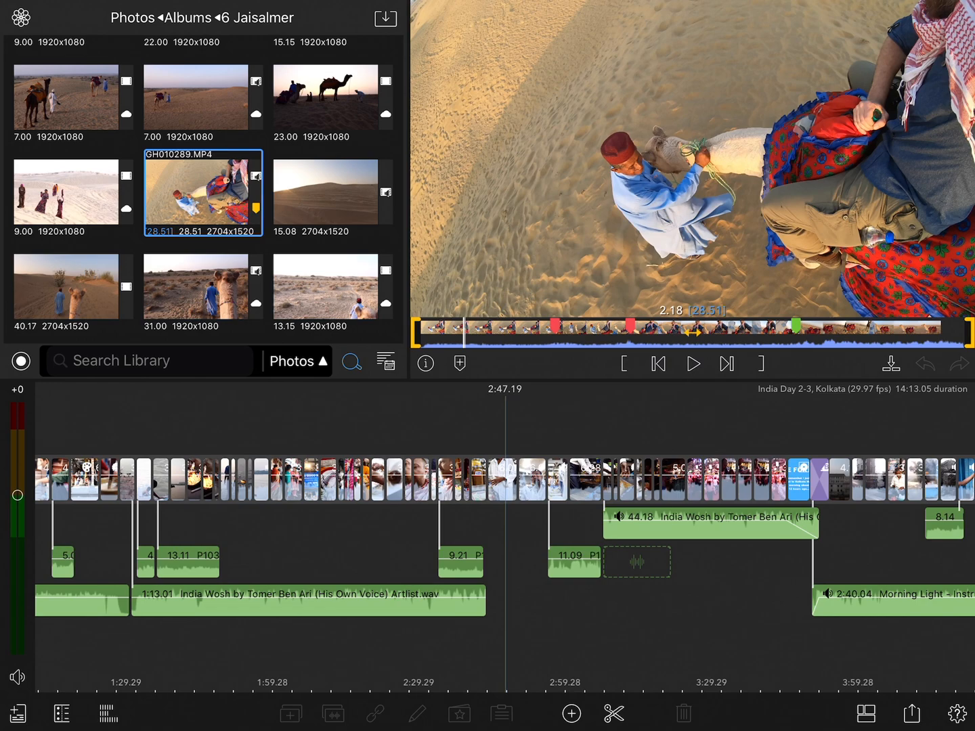
left_click(765, 331)
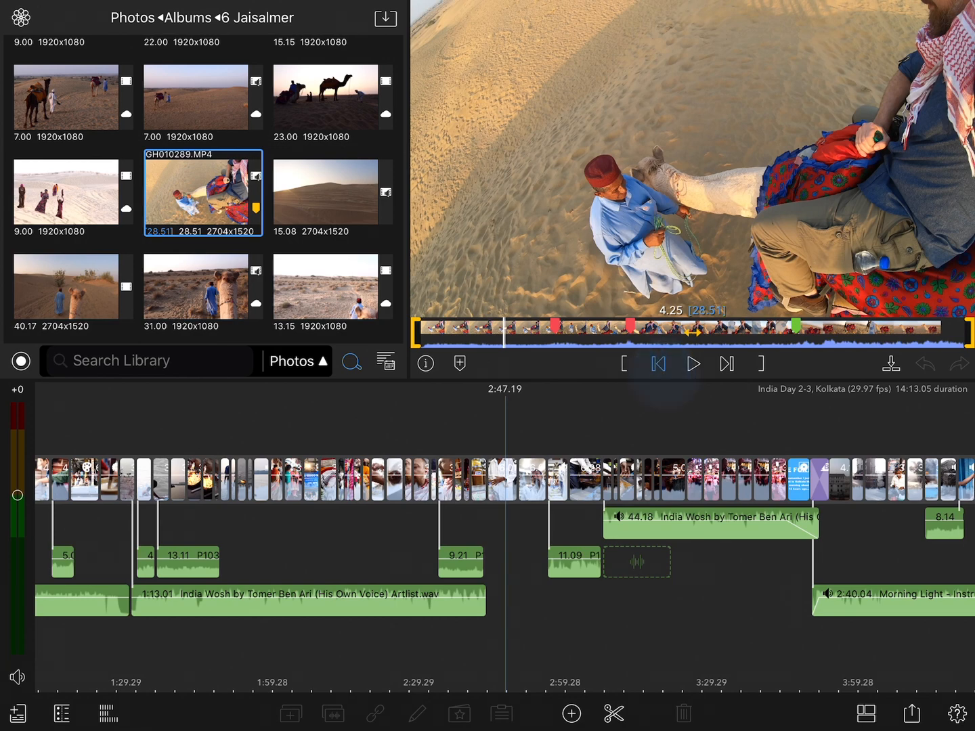
Step: Skip to the 'camel sits' marker, then to the clip's final frame
left_click(658, 363)
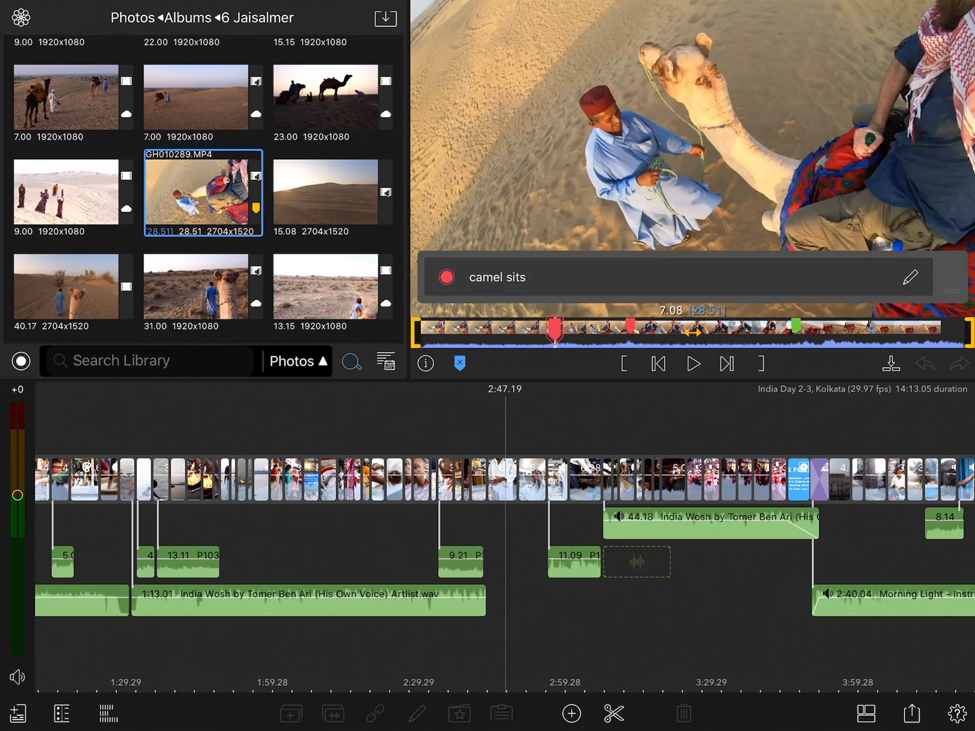
left_click(729, 363)
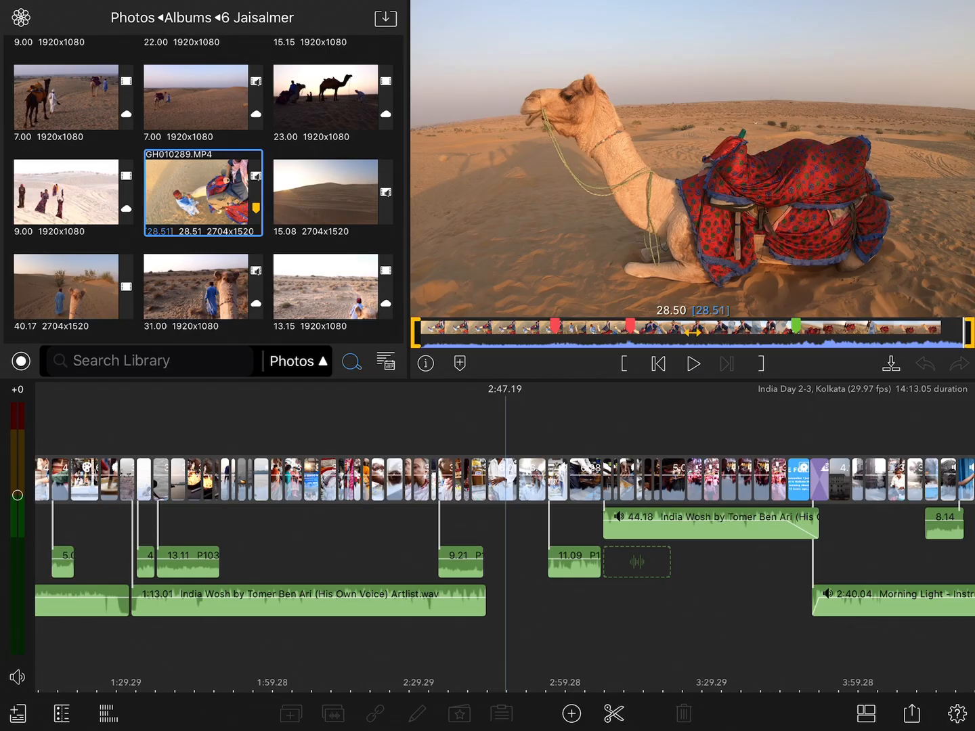
Step: Set a 4.34-second in/out range near the start, then skip to the 'camel bumps' marker
left_click(521, 331)
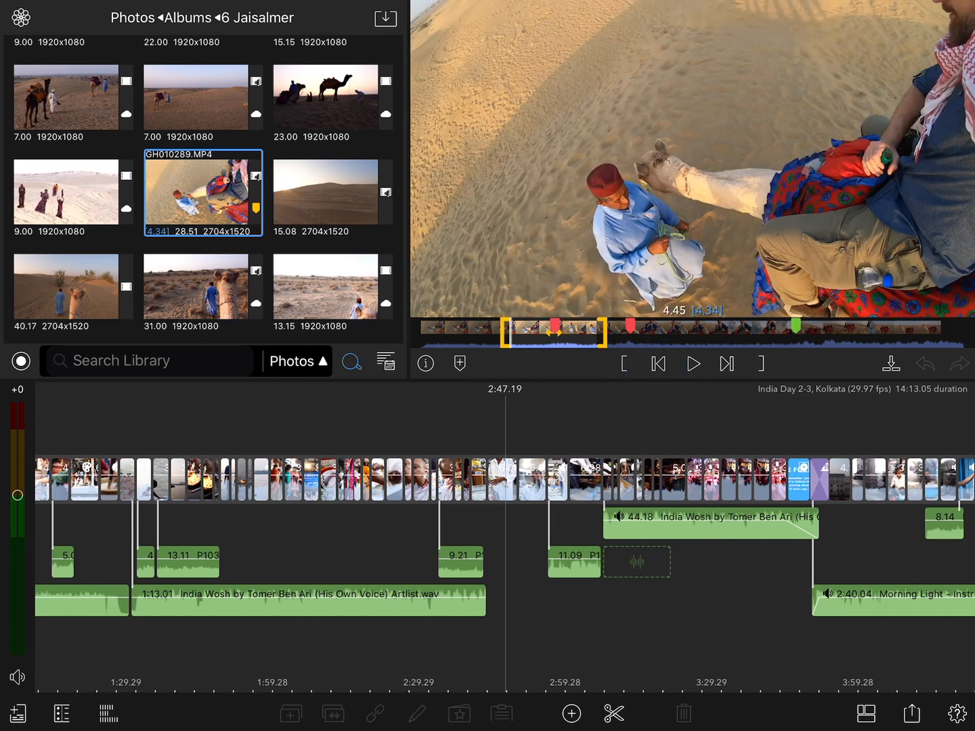
left_click(659, 363)
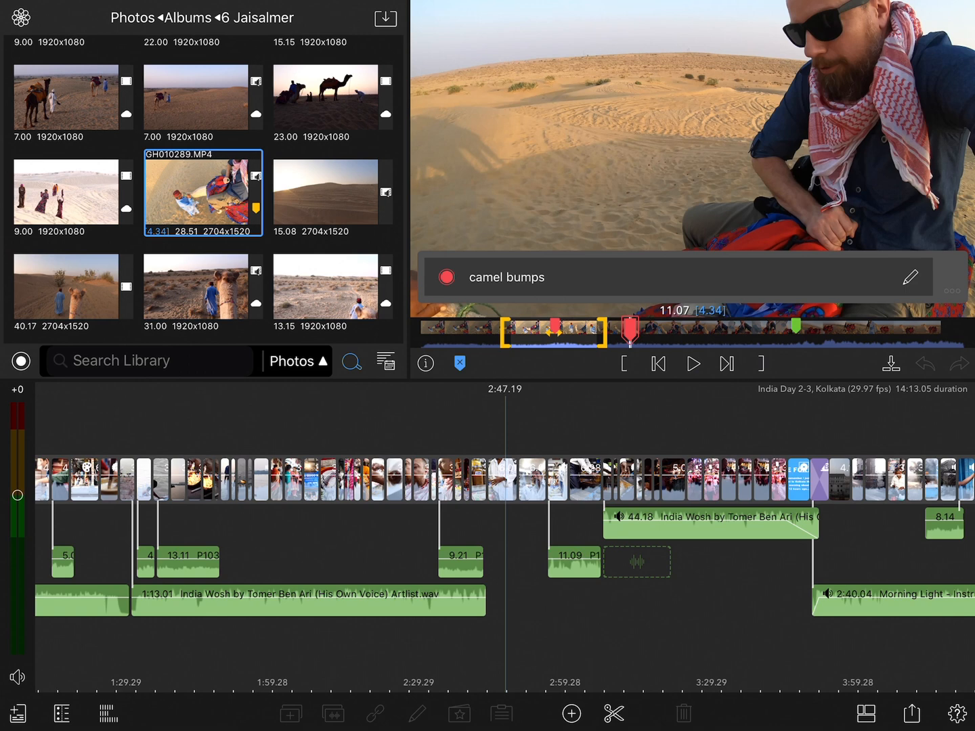
Step: Skip back from the 'camel bumps' marker into the 4.34-second marked range
left_click(657, 363)
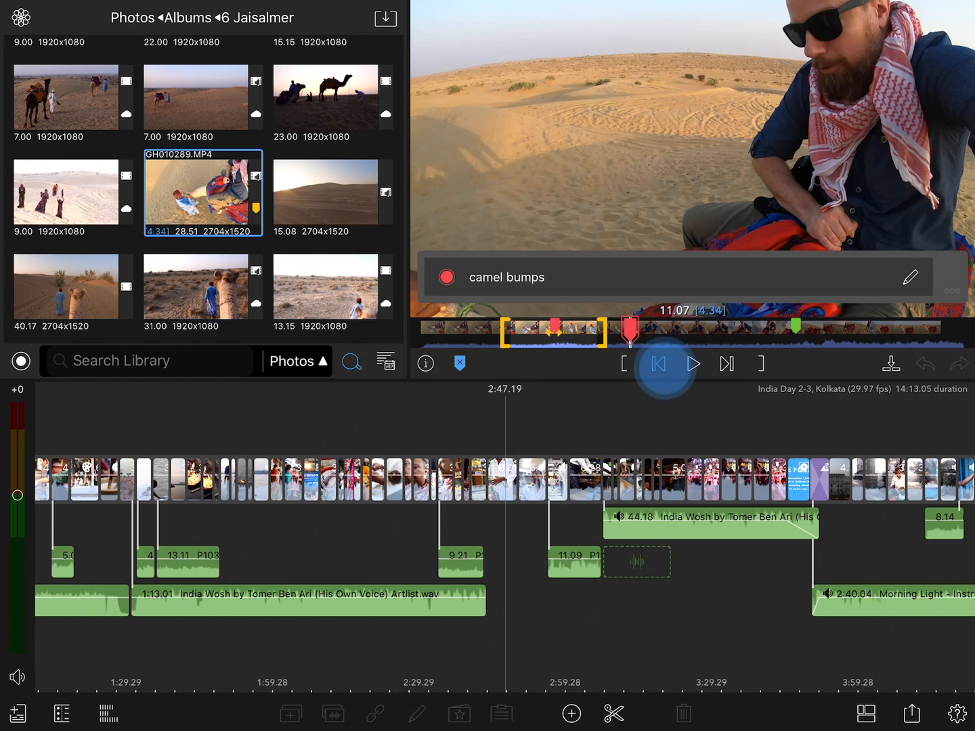
left_click(658, 363)
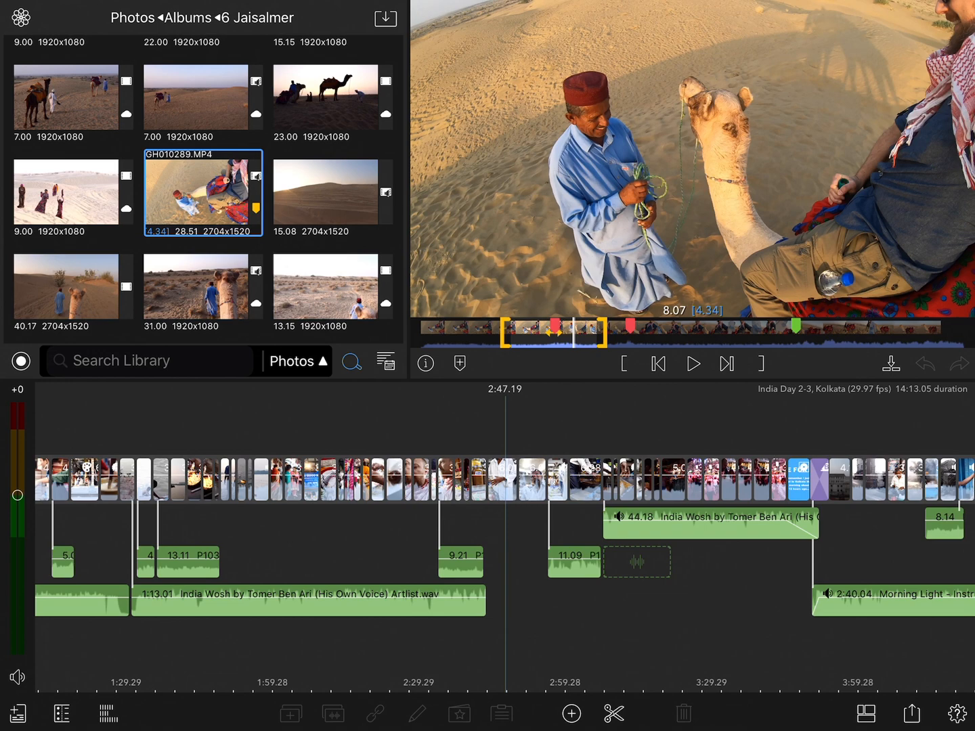
Step: Play and pause through part of the marked range just past 'camel sits'
left_click(693, 363)
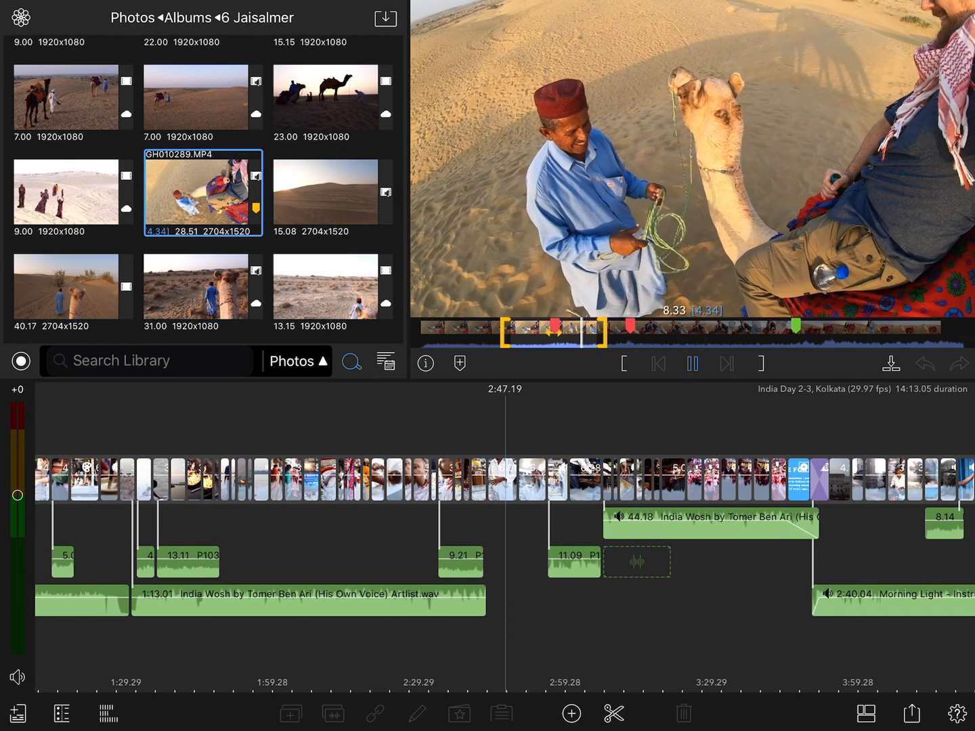
left_click(692, 363)
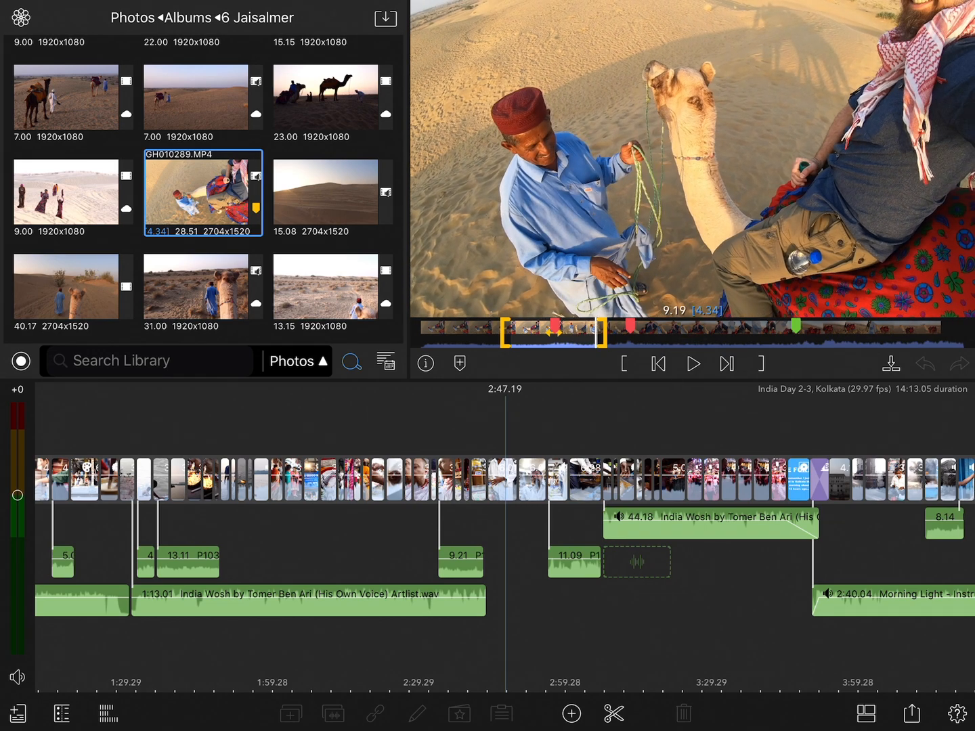
left_click(693, 363)
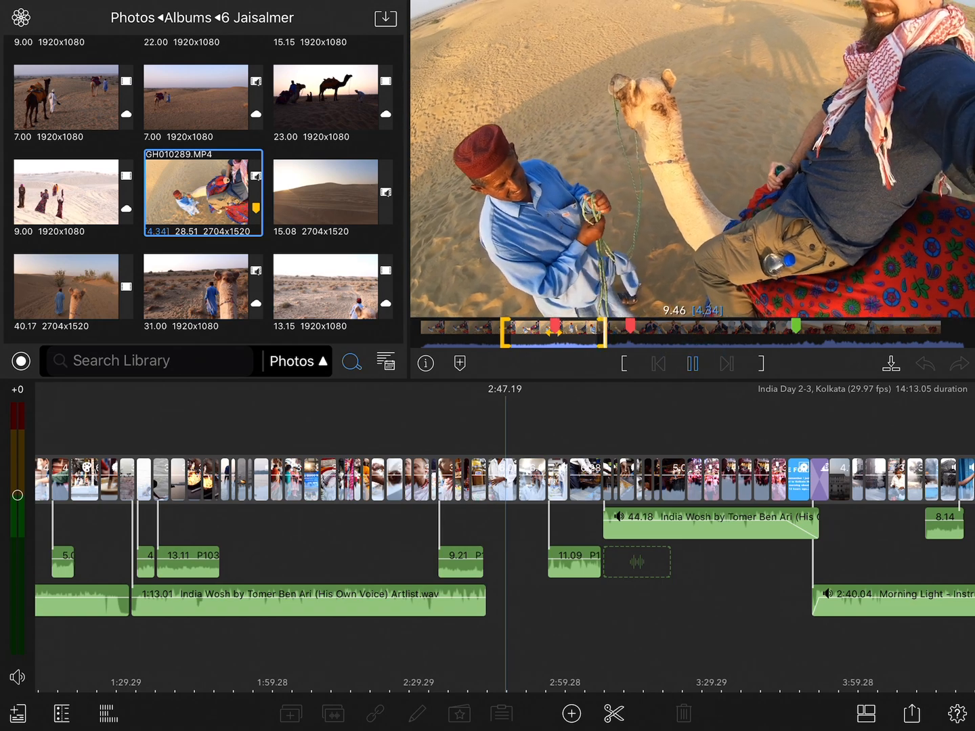
left_click(692, 363)
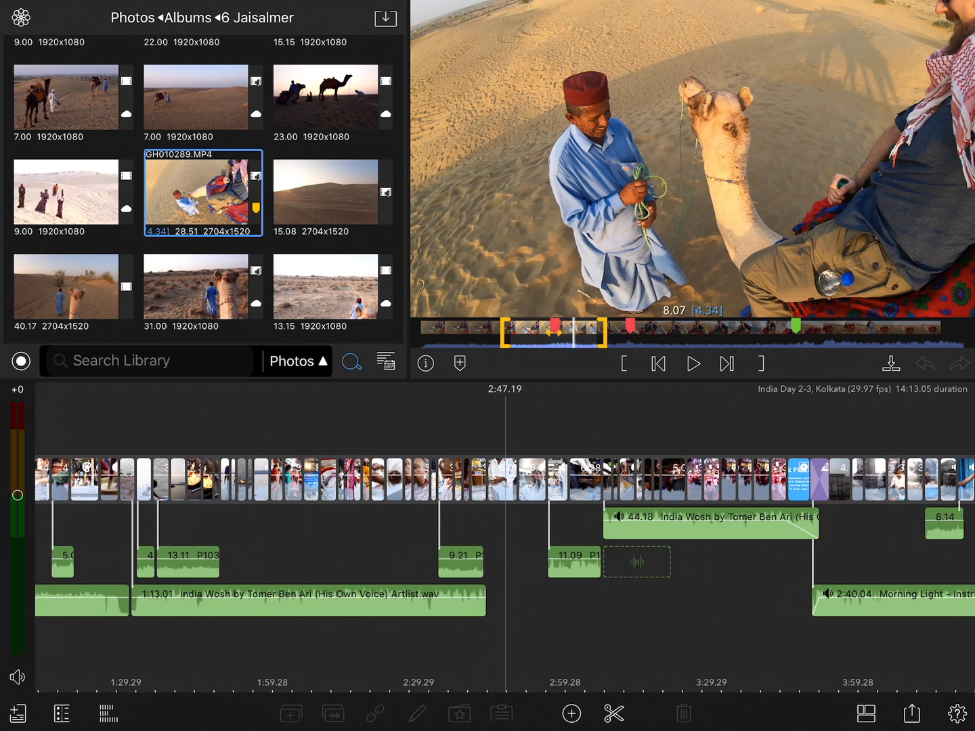
Step: Return to the range's in point and start playback from around 4.5 seconds
left_click(694, 365)
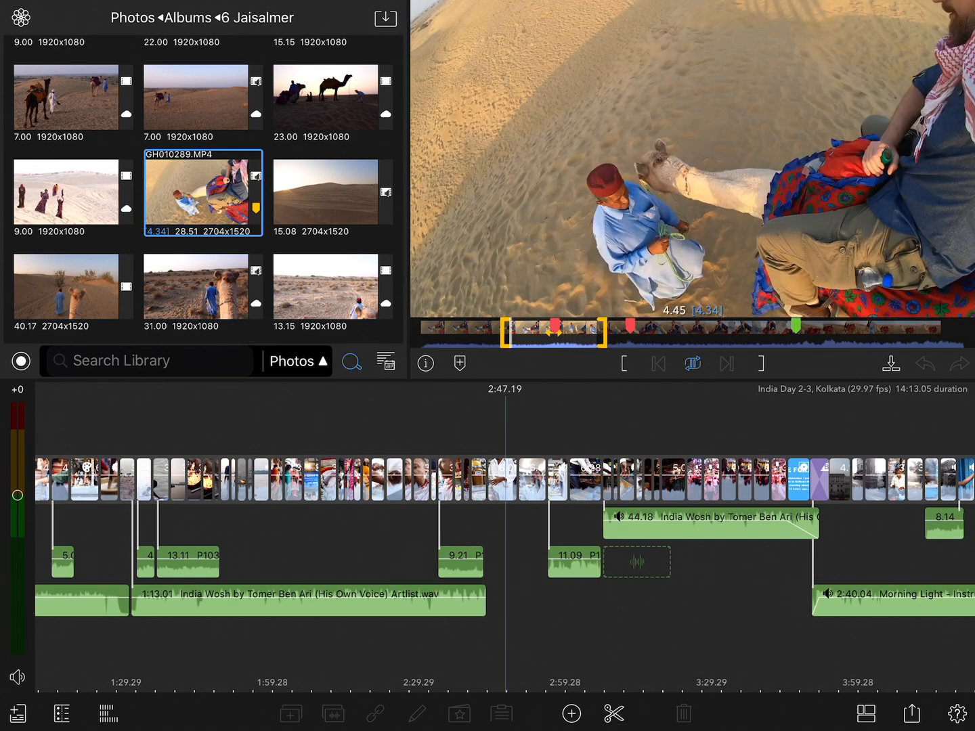
left_click(693, 363)
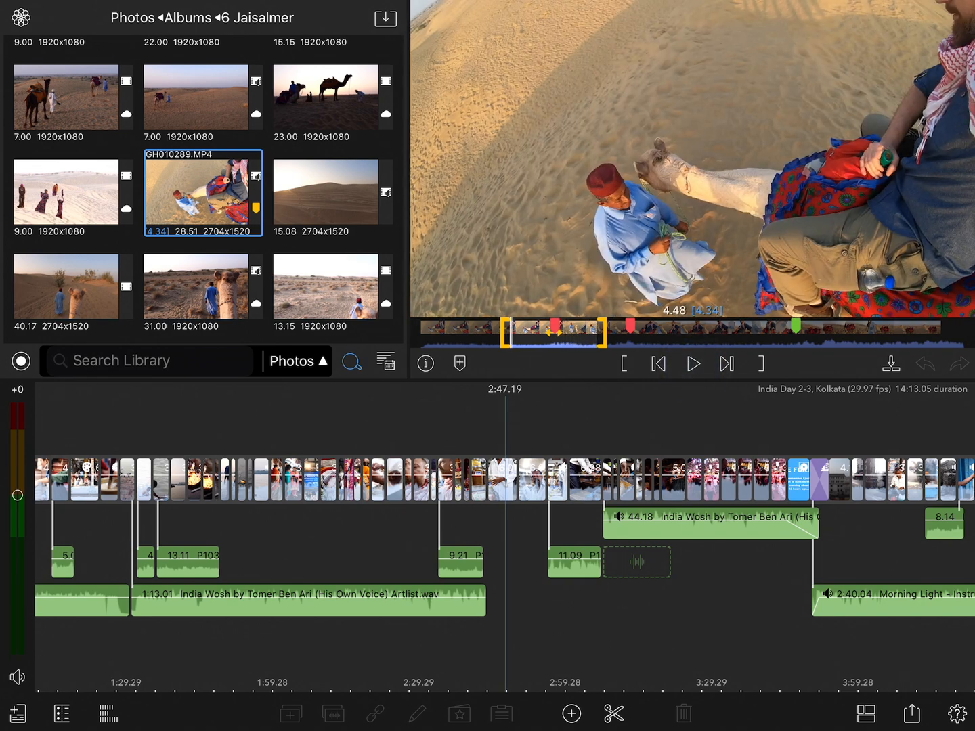
Step: Stop near 4.46 seconds, step one frame back and forward, and bring up the jog wheel
left_click(658, 363)
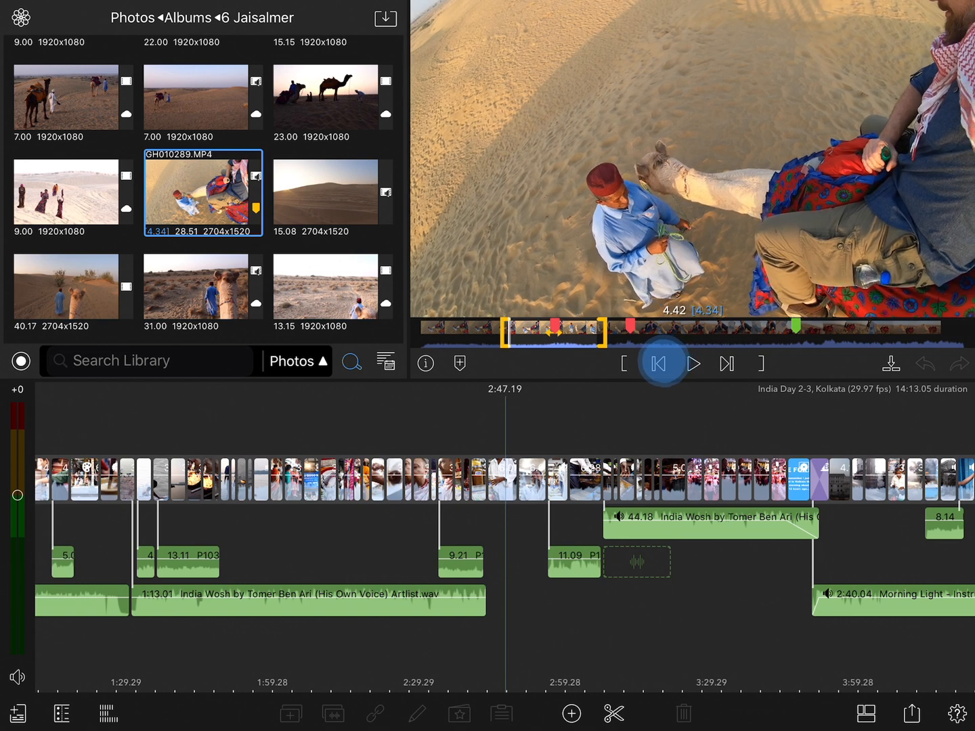
left_click(728, 363)
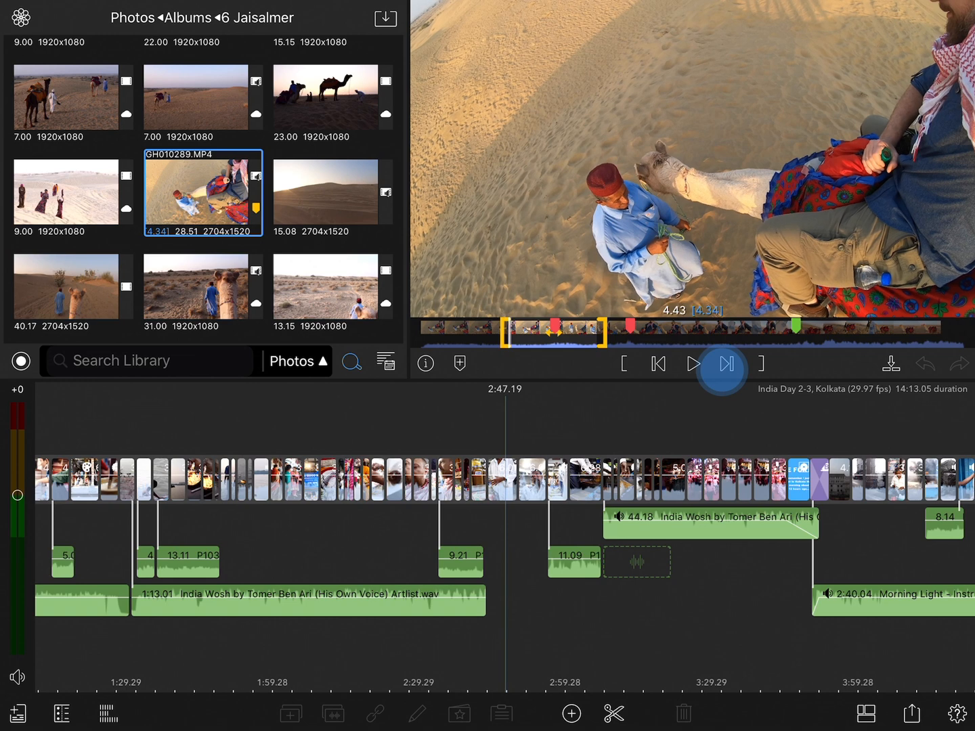
left_click(718, 369)
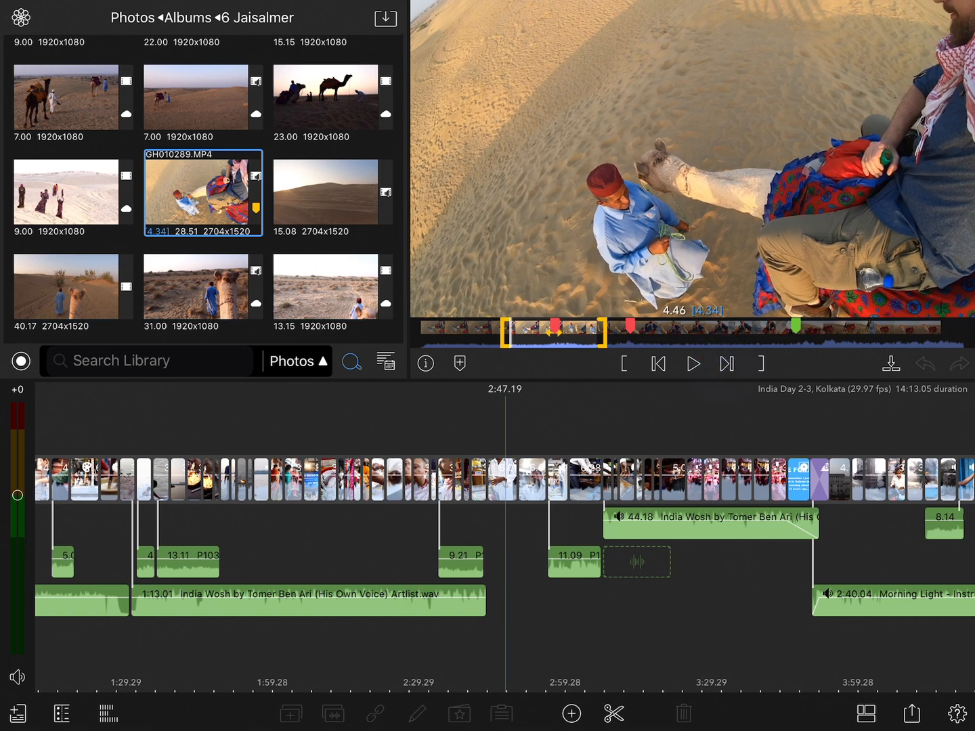
left_click(693, 363)
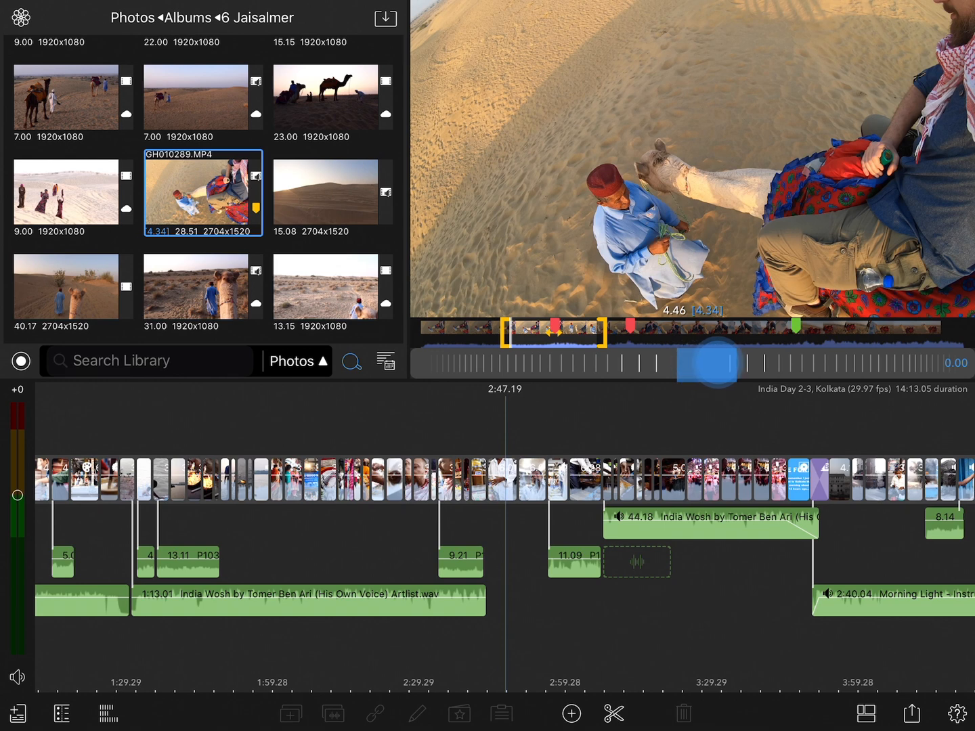